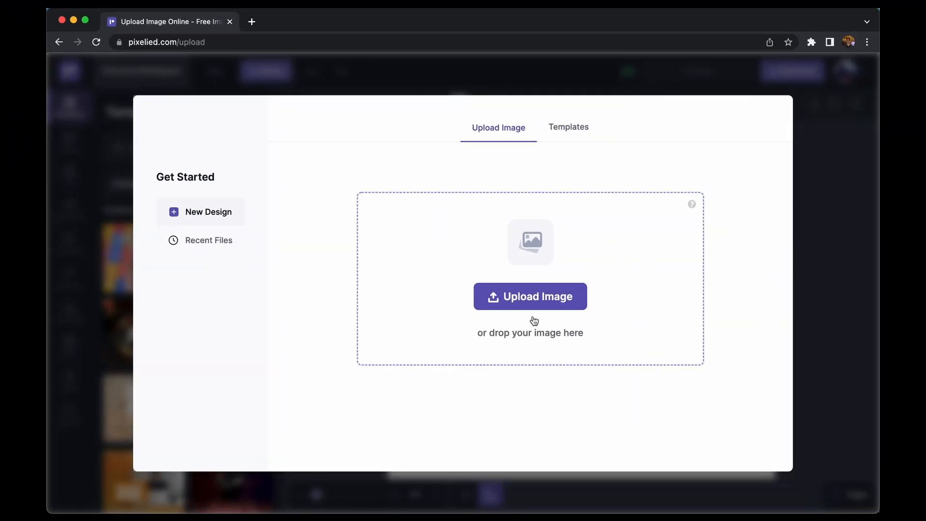
pyautogui.moveTo(547, 307)
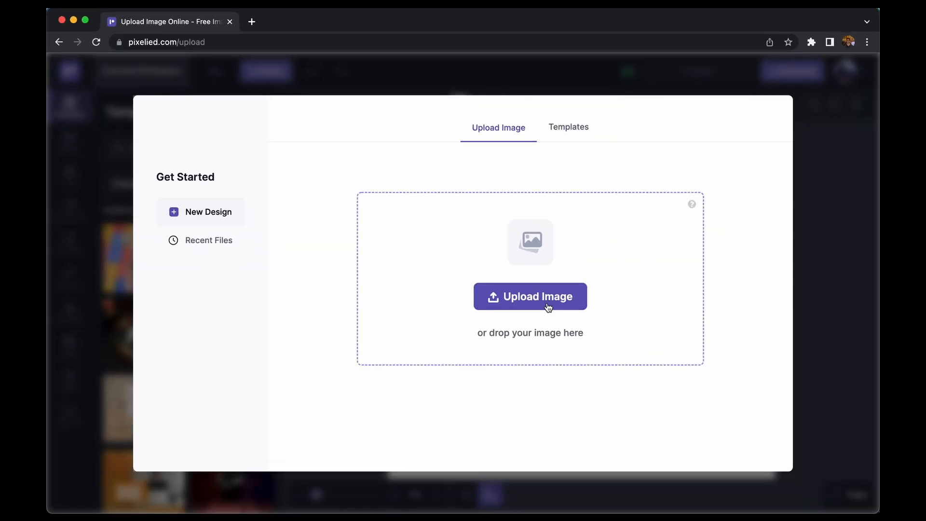
# Upload the raspberry cake photo from Downloads as a new design
pyautogui.click(529, 296)
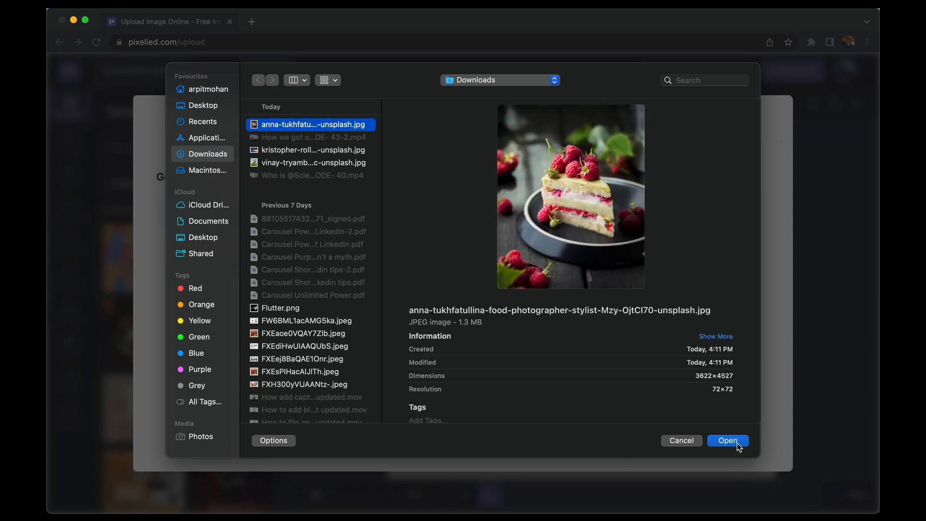
pyautogui.click(727, 439)
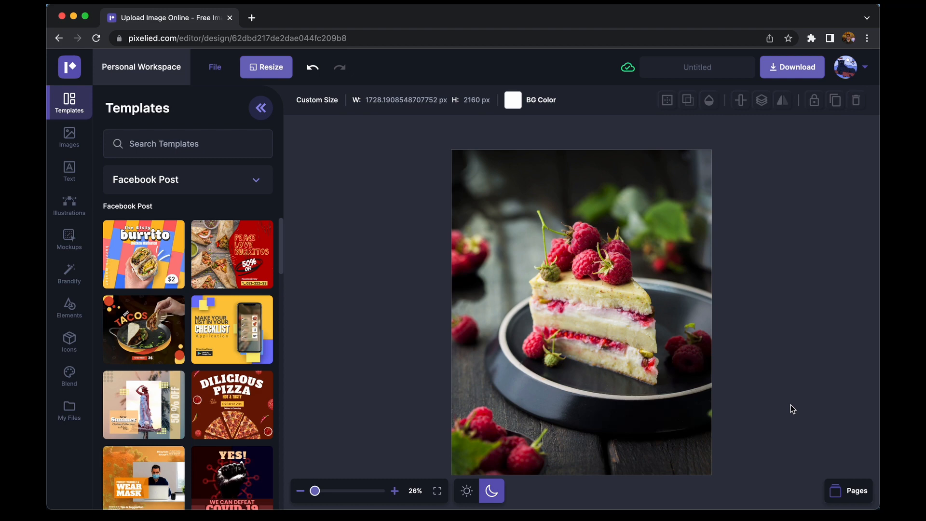
pyautogui.moveTo(116, 344)
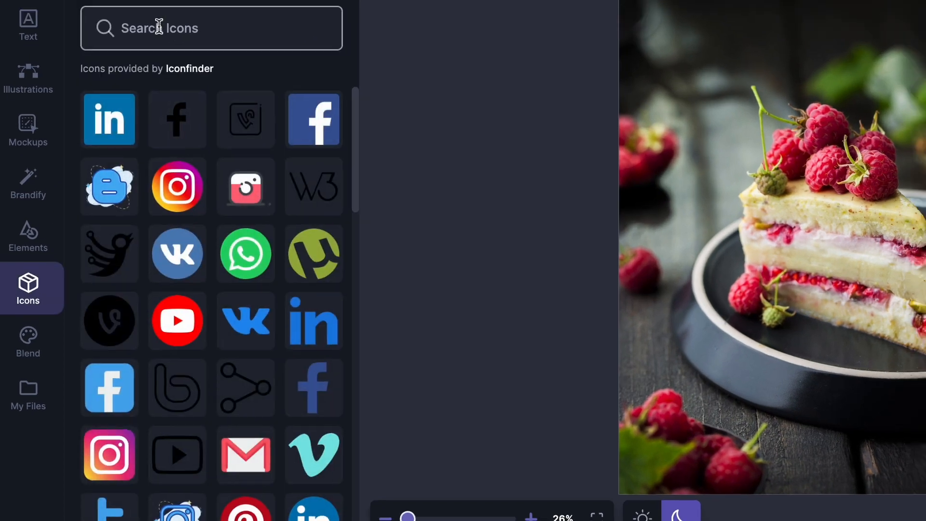
# Search the icon library for 'emojis' and browse through the results
pyautogui.write('emojis')
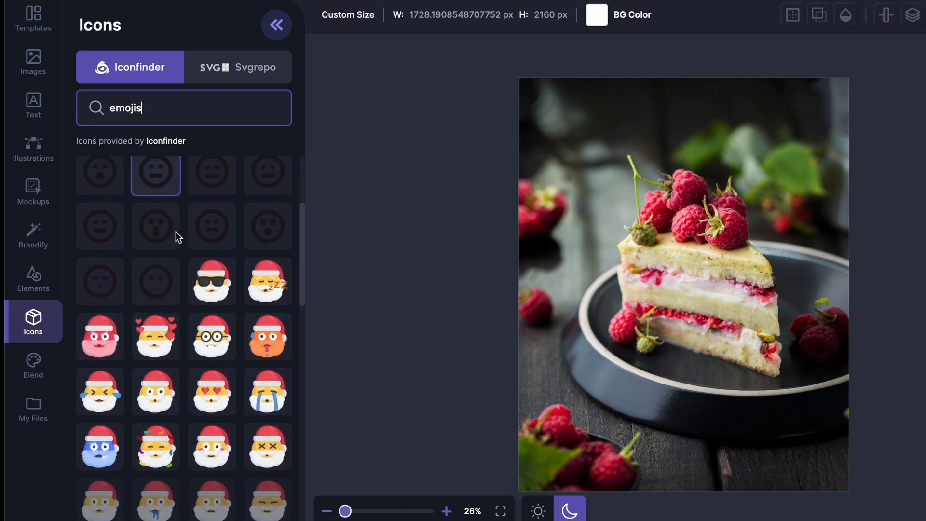
pyautogui.scroll(-3)
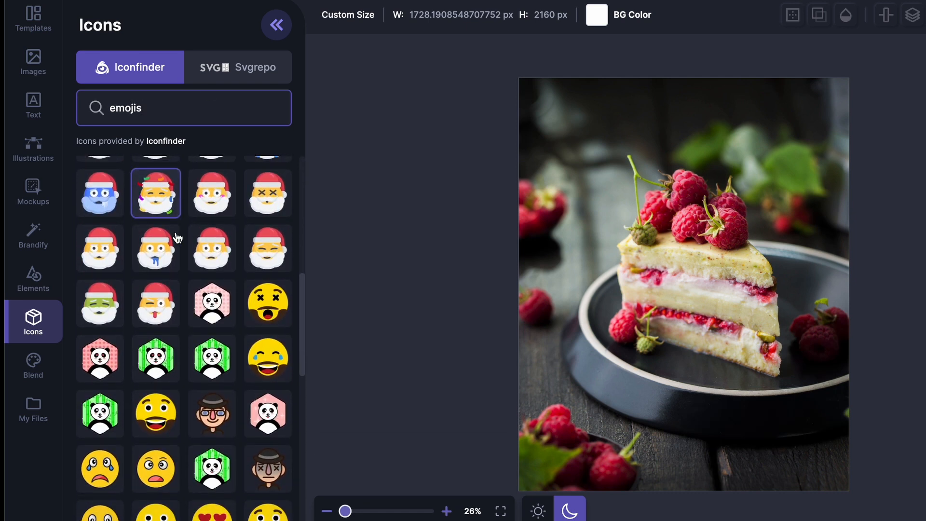
pyautogui.scroll(-3)
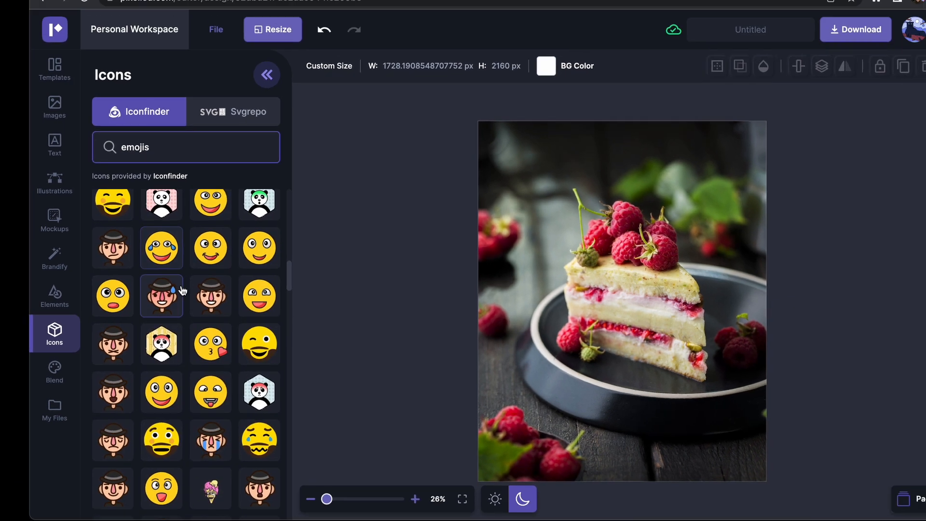
pyautogui.scroll(-3)
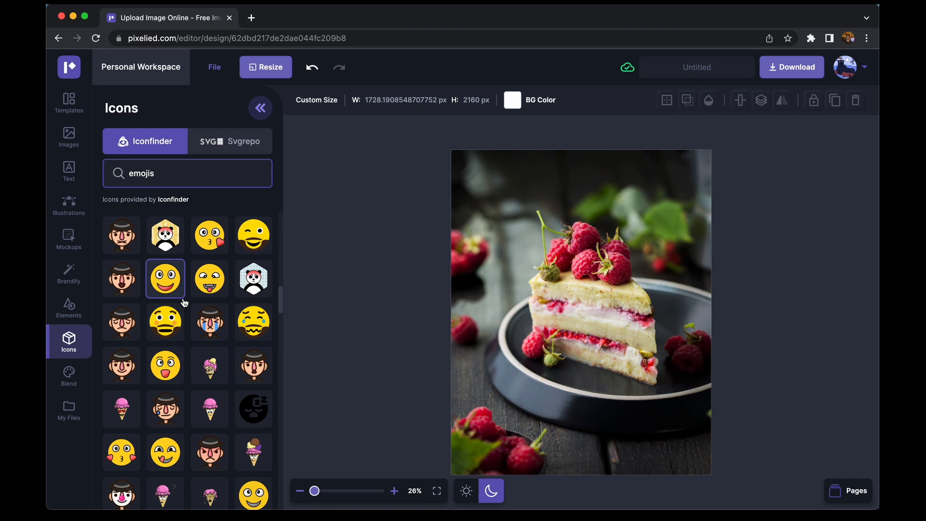
pyautogui.scroll(-3)
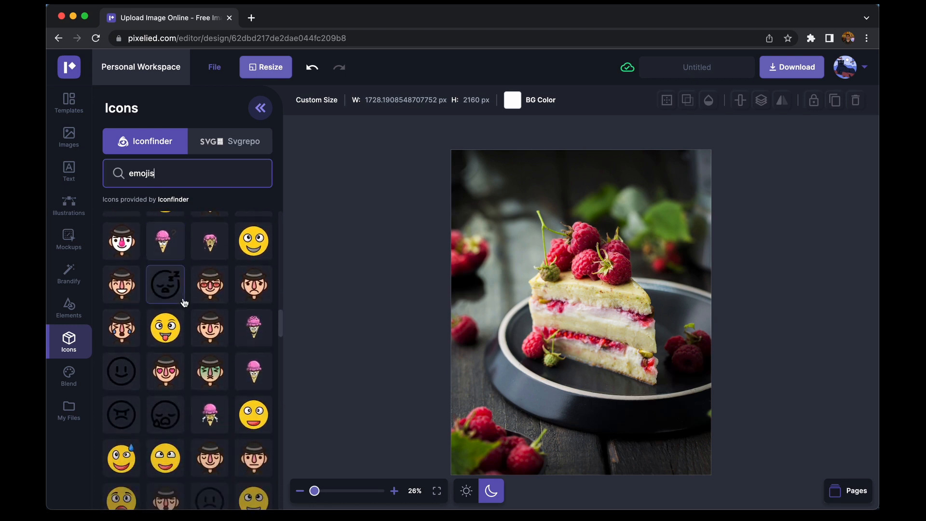
pyautogui.scroll(-3)
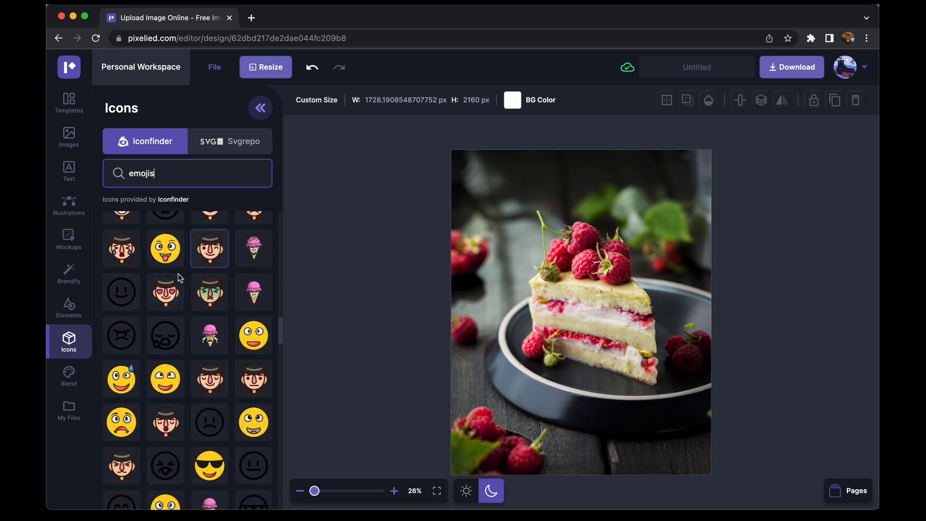
# Add the heart-eyes emoji at the photo's upper left, then deselect it
pyautogui.click(165, 291)
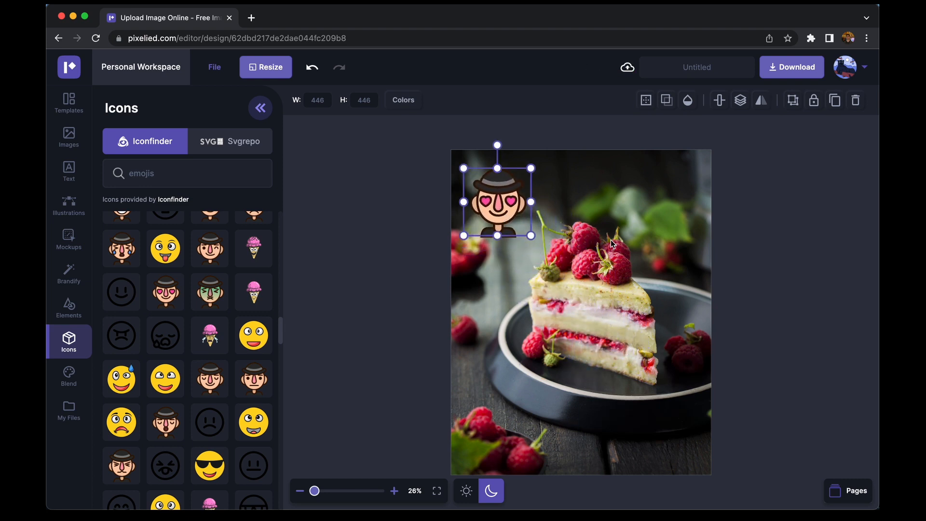
pyautogui.click(833, 292)
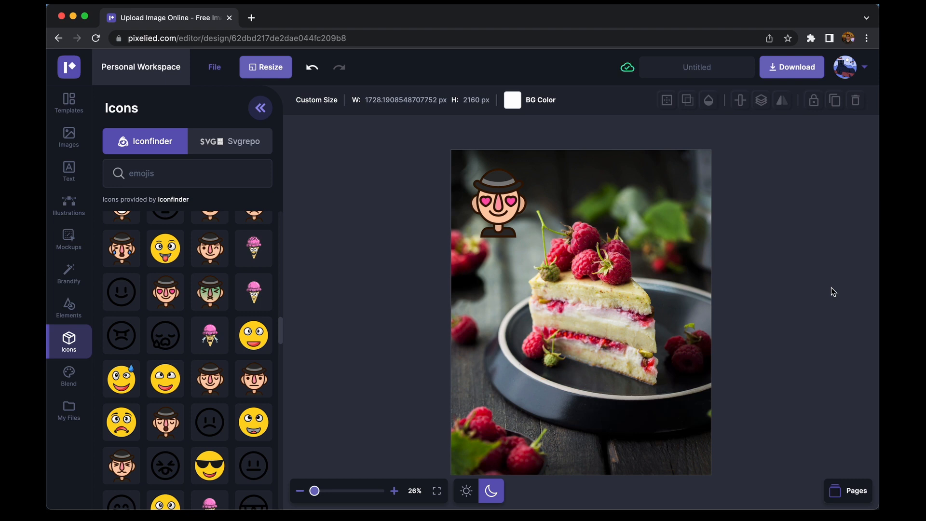
pyautogui.scroll(-3)
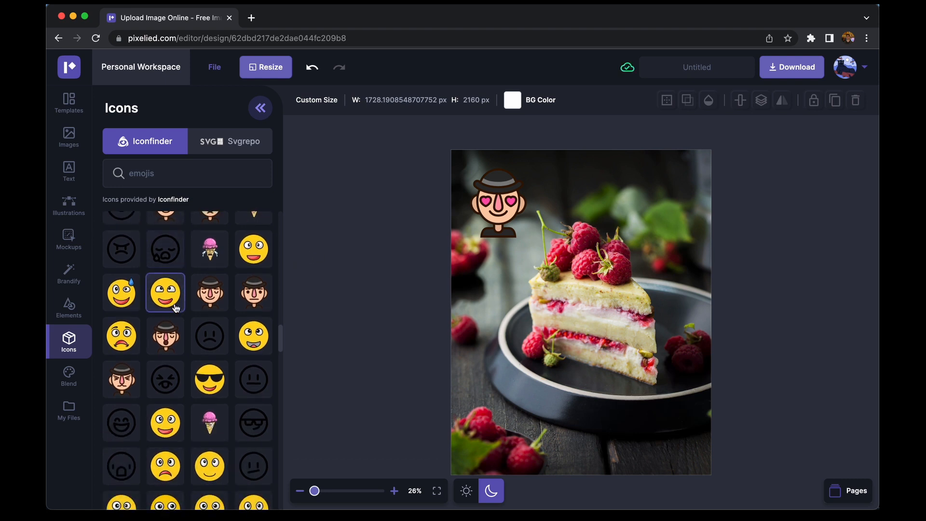
pyautogui.moveTo(342, 300)
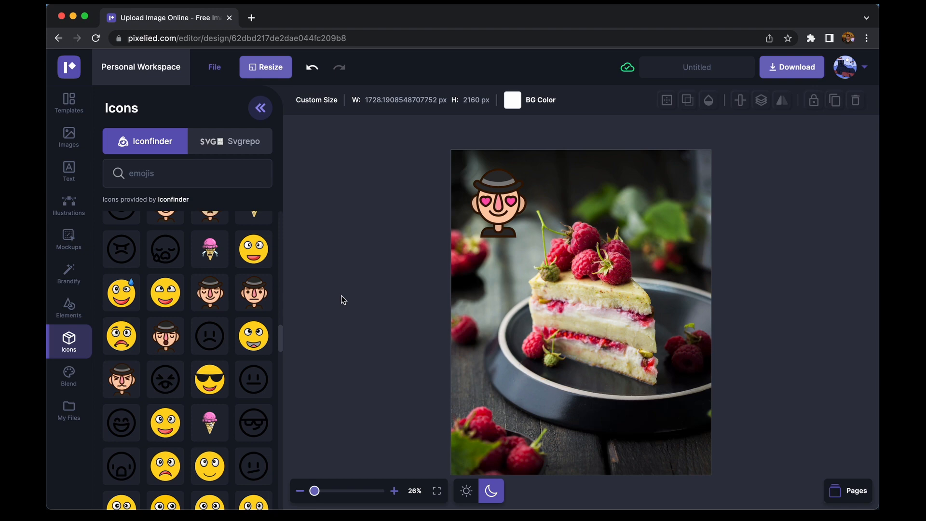
pyautogui.moveTo(69, 172)
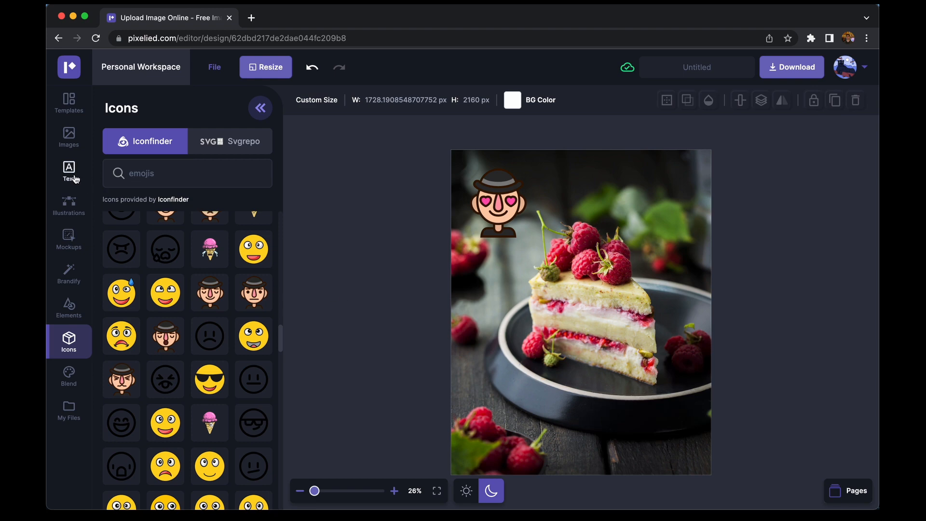
# Add the Graffiti Challenge text style as purple 'YUMMY' lettering across the cake
pyautogui.click(69, 172)
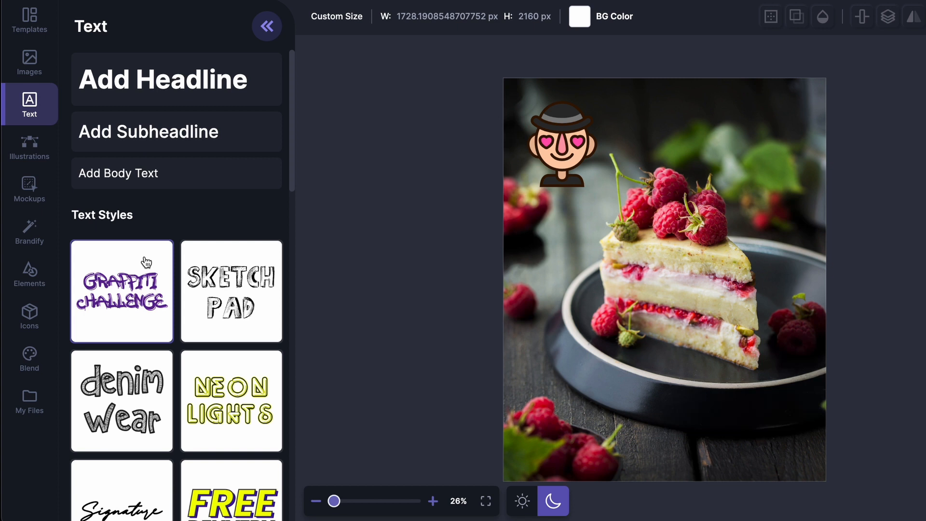
pyautogui.scroll(-3)
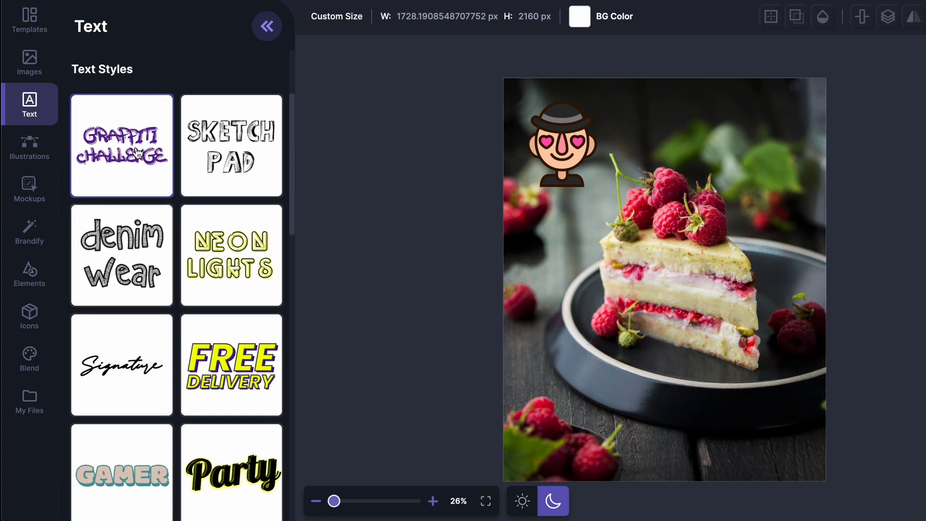
pyautogui.click(121, 145)
pyautogui.write('YUMMY')
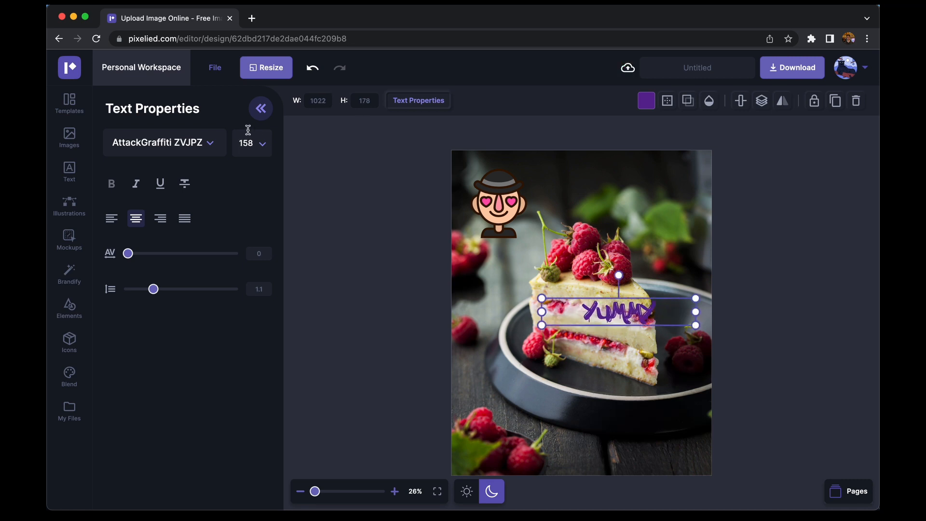
# Increase the YUMMY text's font size in Text Properties
pyautogui.click(253, 142)
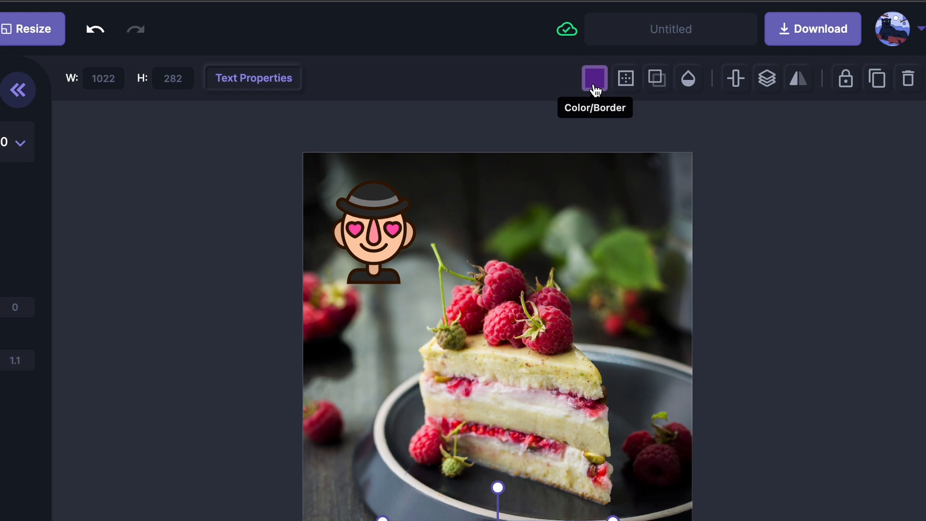
# Apply the white default colour to the YUMMY lettering
pyautogui.click(595, 78)
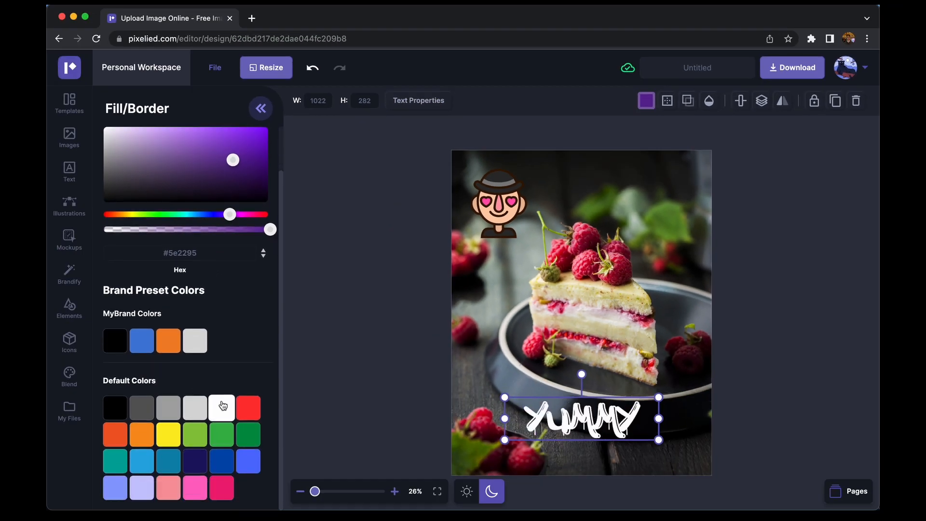
pyautogui.click(69, 171)
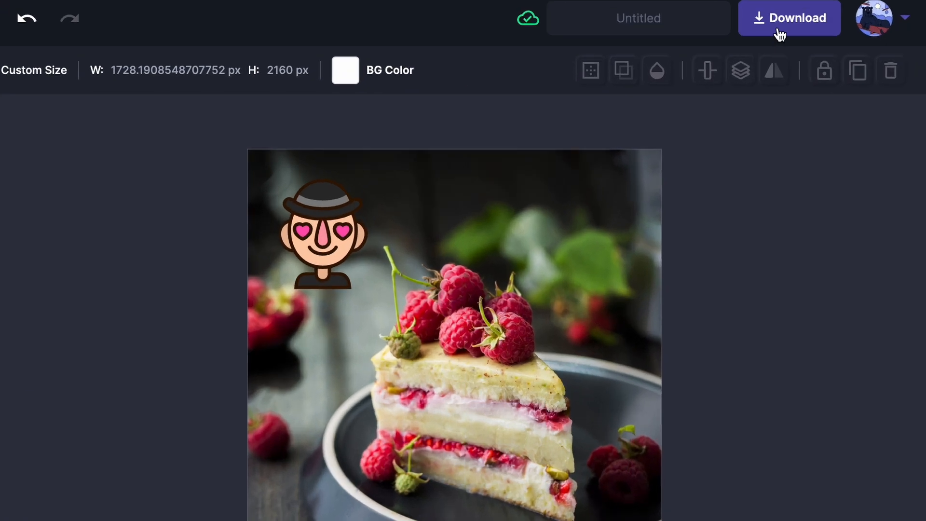
# Download the cake design in PNG format and open the downloaded image
pyautogui.click(789, 18)
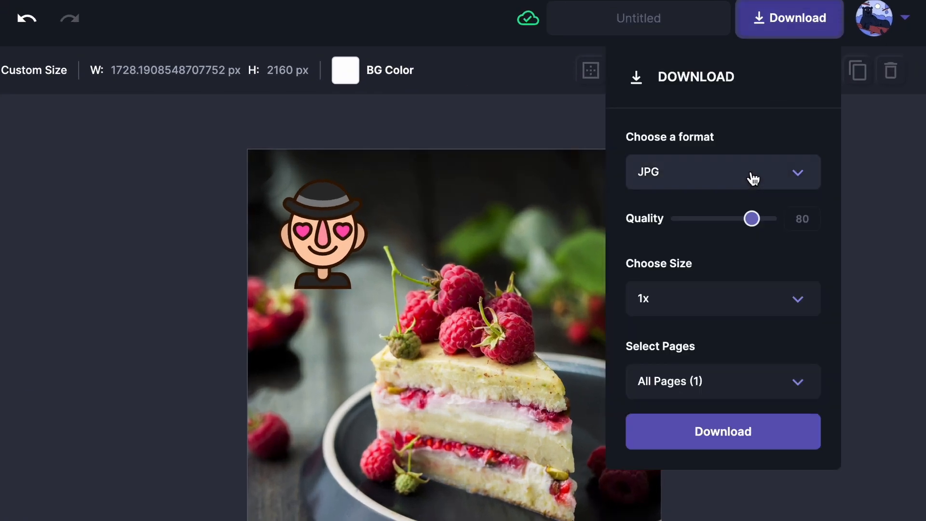
pyautogui.click(722, 172)
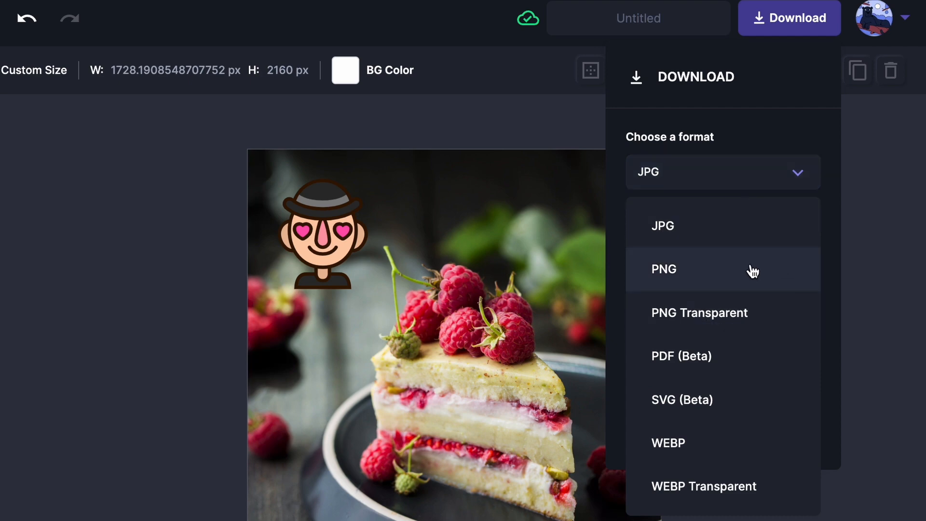
pyautogui.click(663, 269)
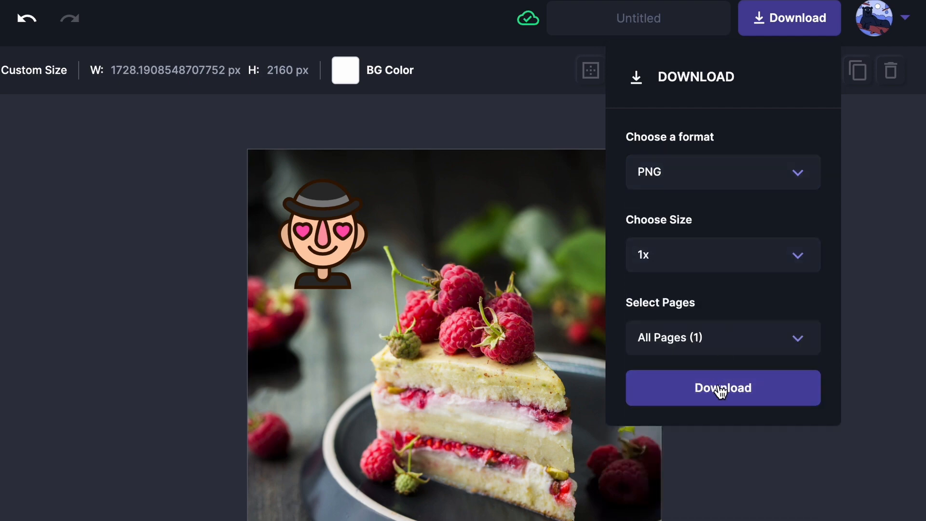
pyautogui.click(723, 387)
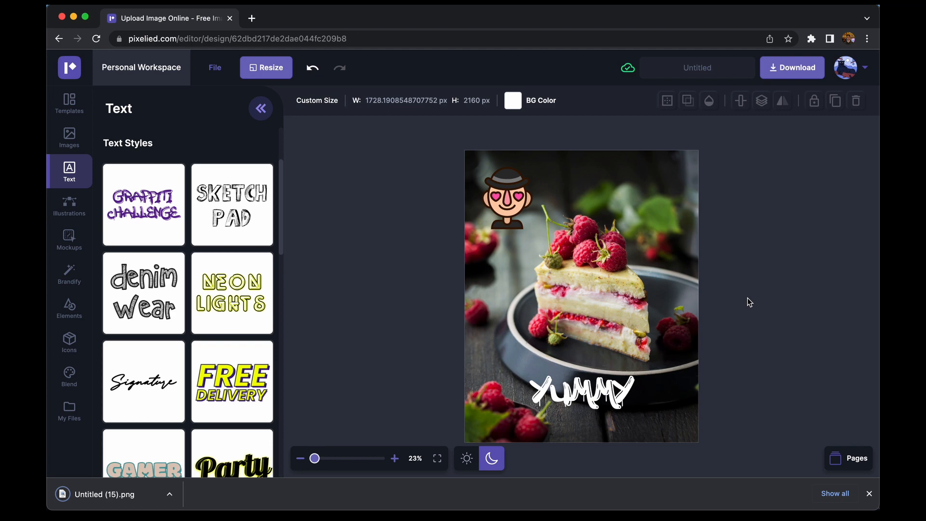
pyautogui.click(106, 494)
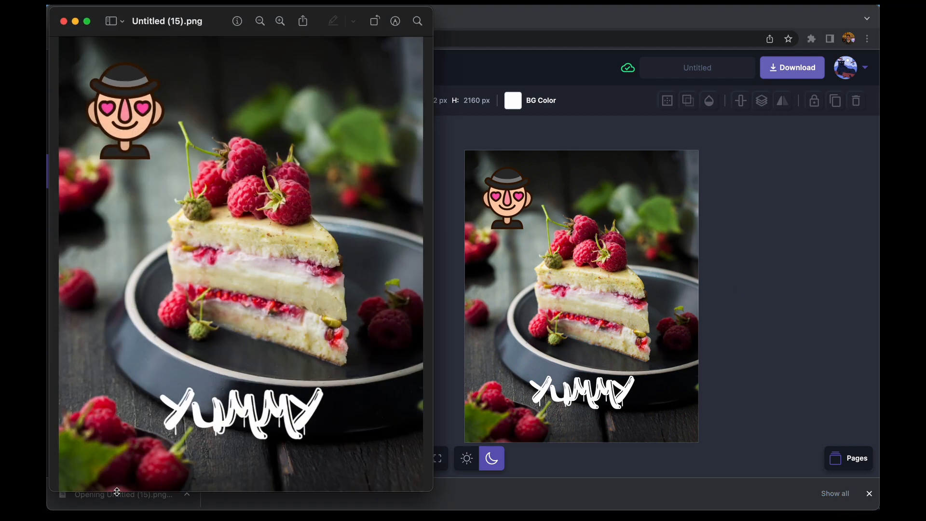